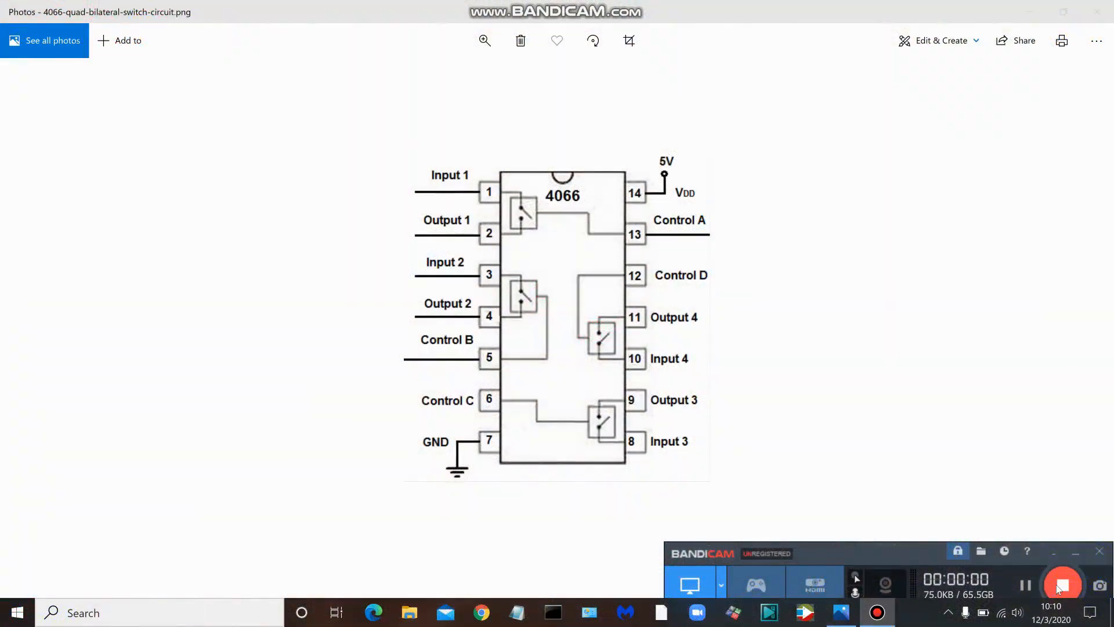
click(1063, 584)
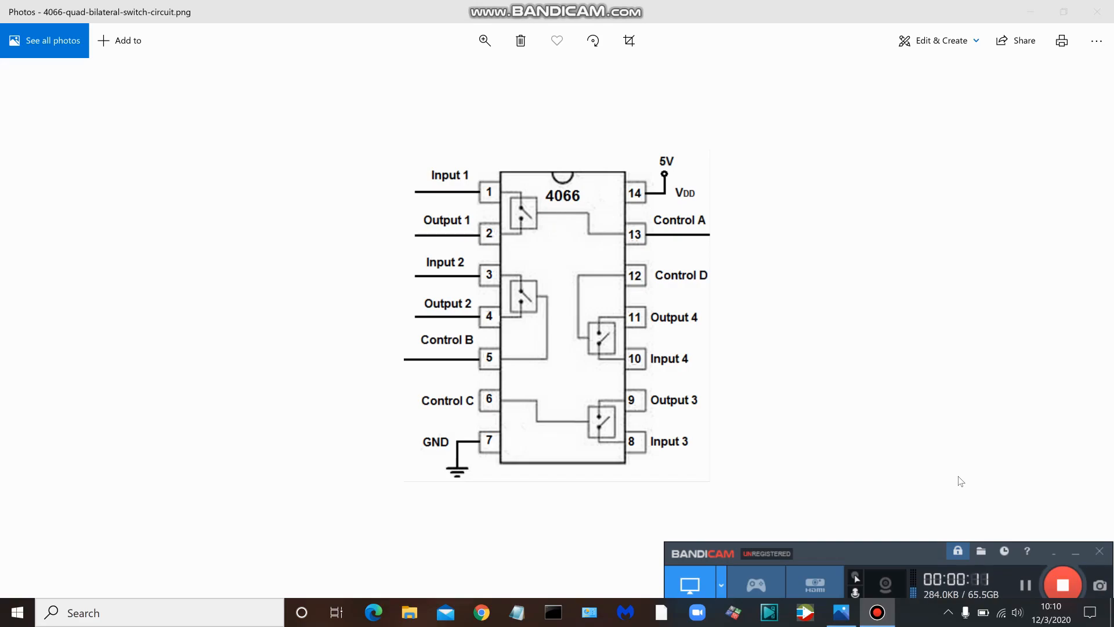
mouse_move(912, 378)
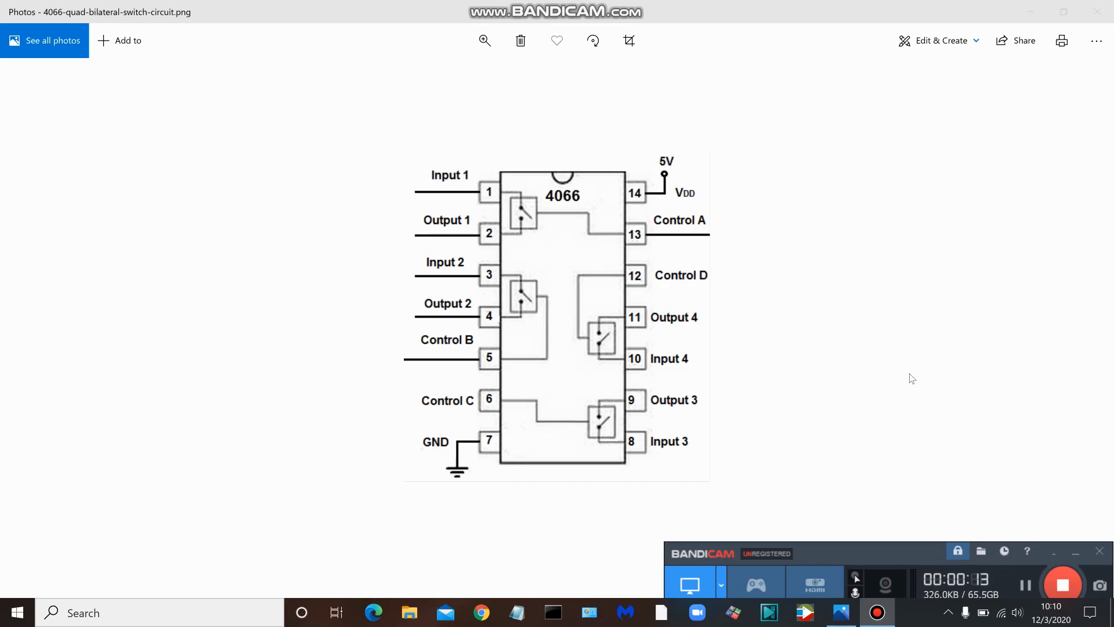
mouse_move(747, 256)
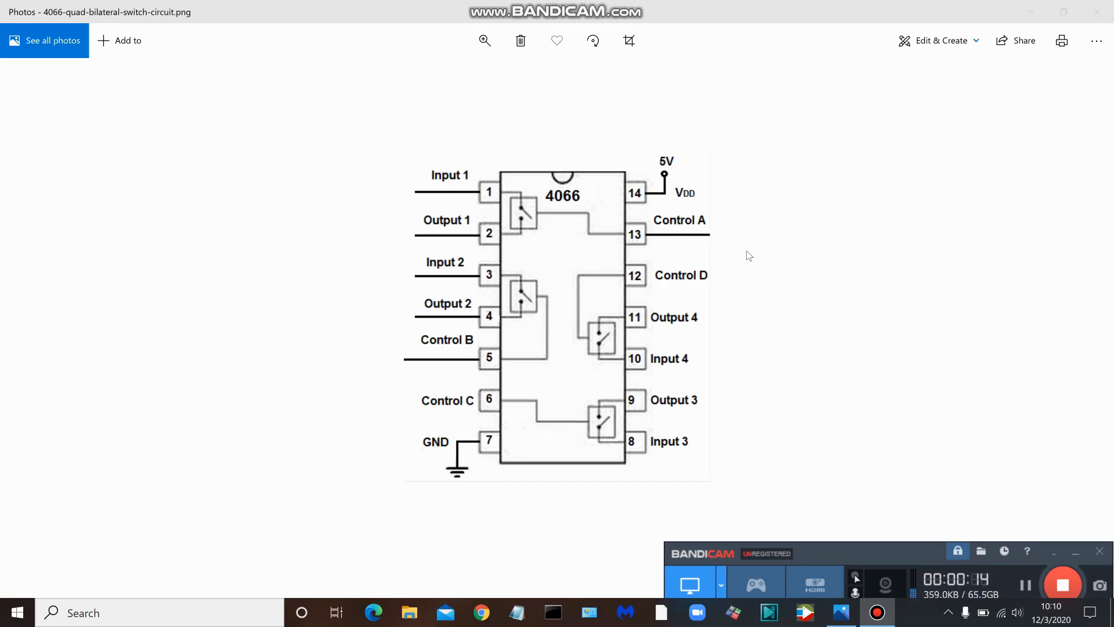
mouse_move(517, 187)
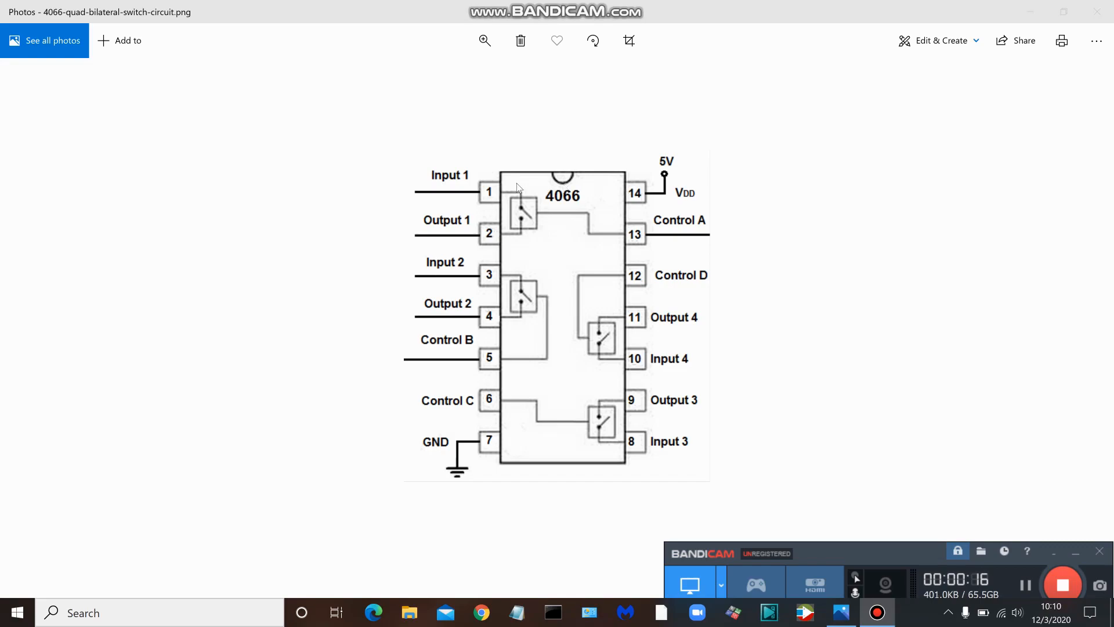
mouse_move(573, 201)
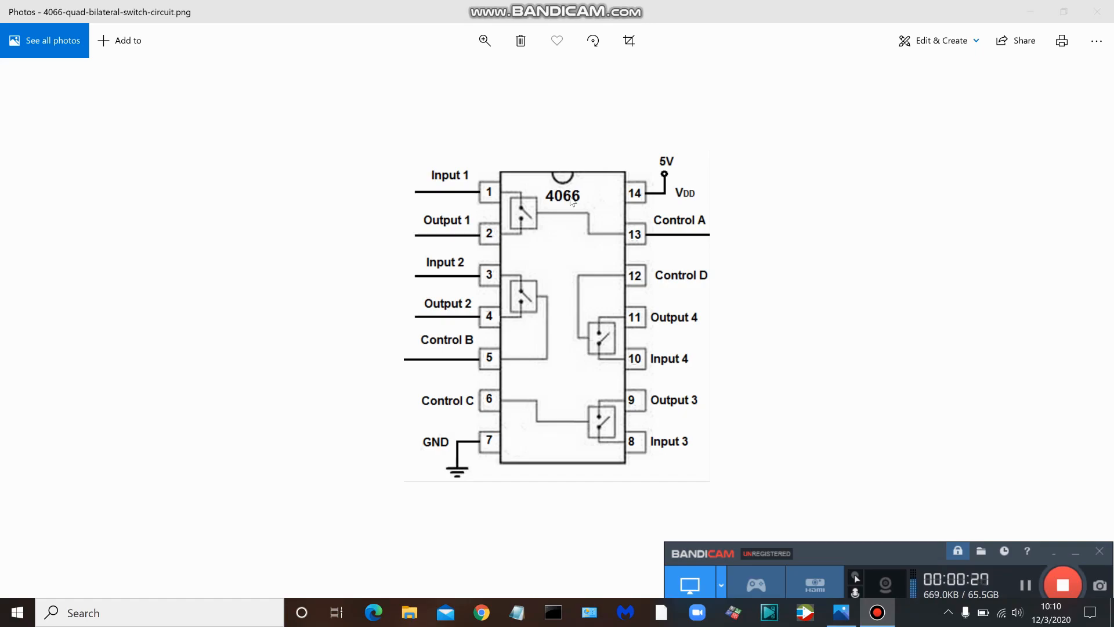
mouse_move(541, 164)
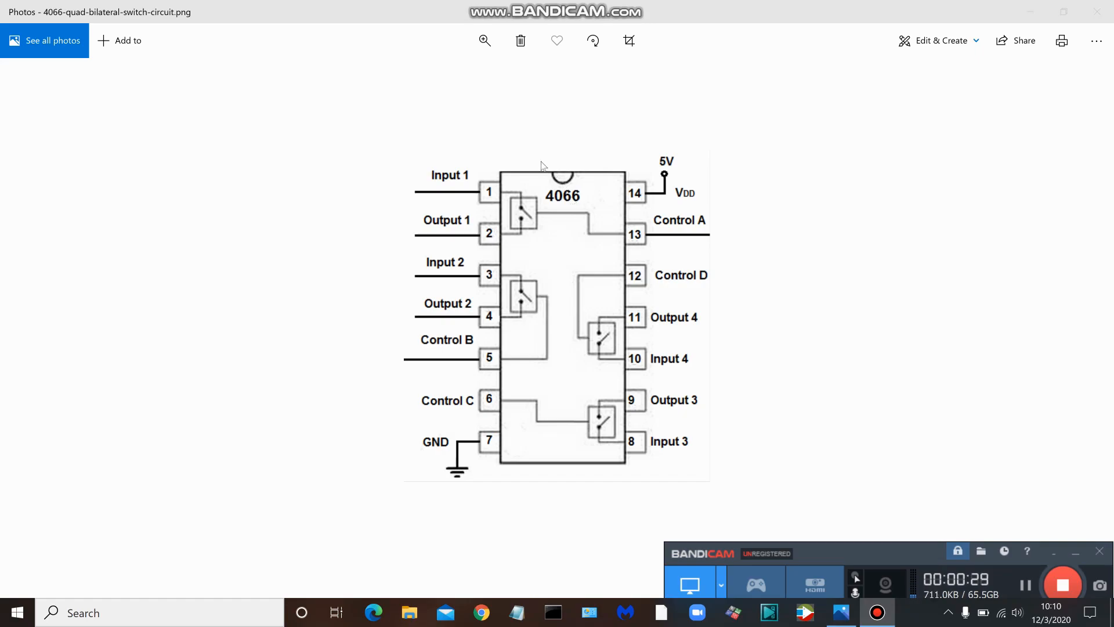
mouse_move(511, 155)
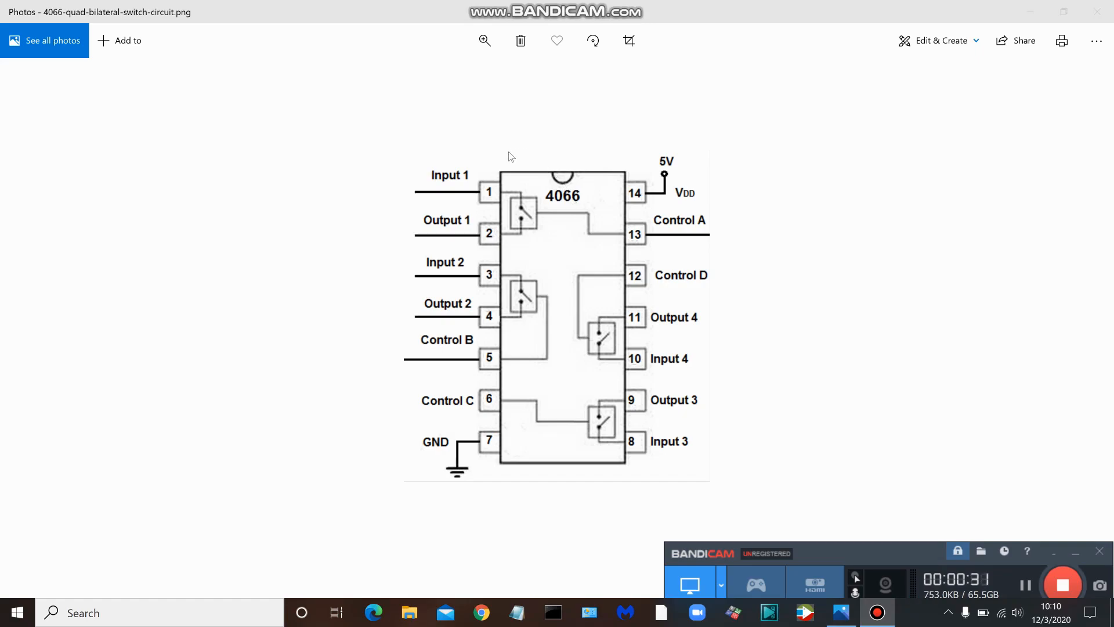
mouse_move(434, 180)
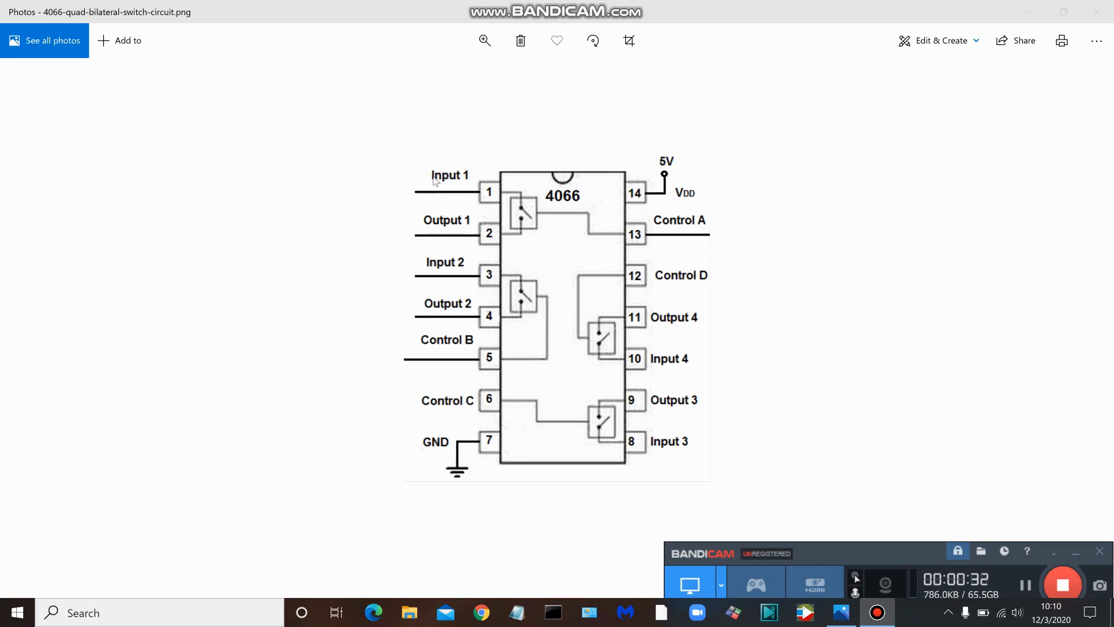
mouse_move(458, 239)
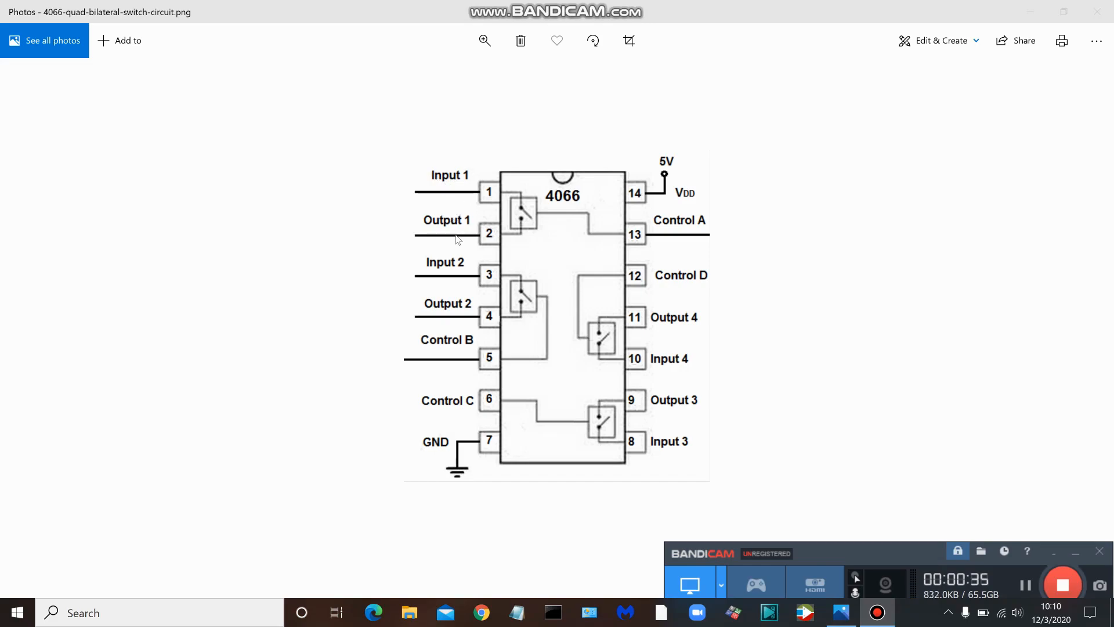
mouse_move(452, 184)
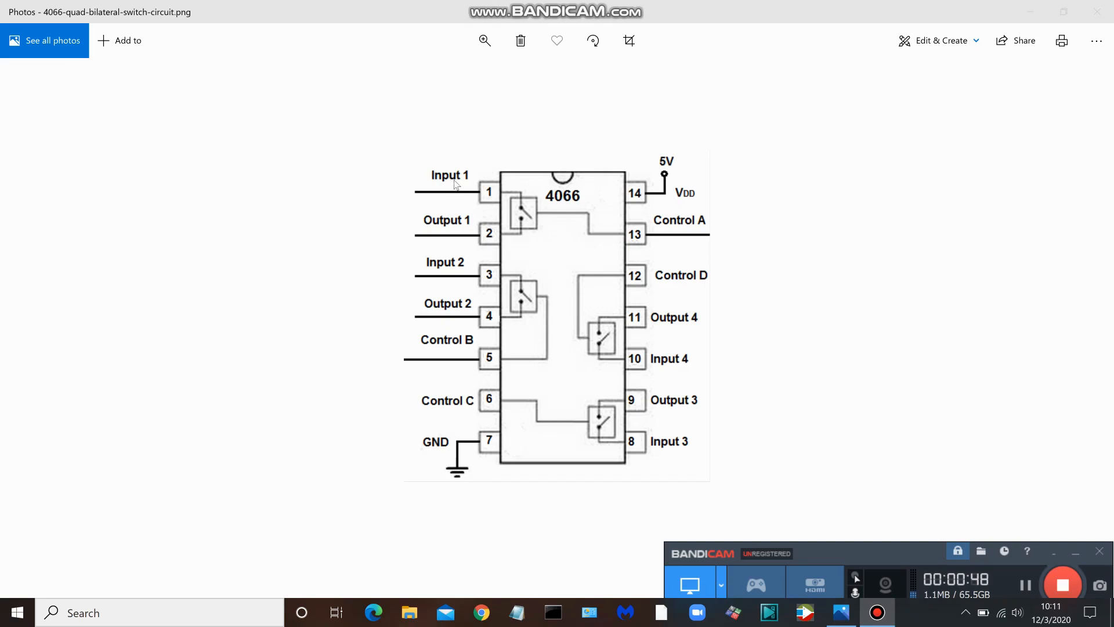
mouse_move(584, 206)
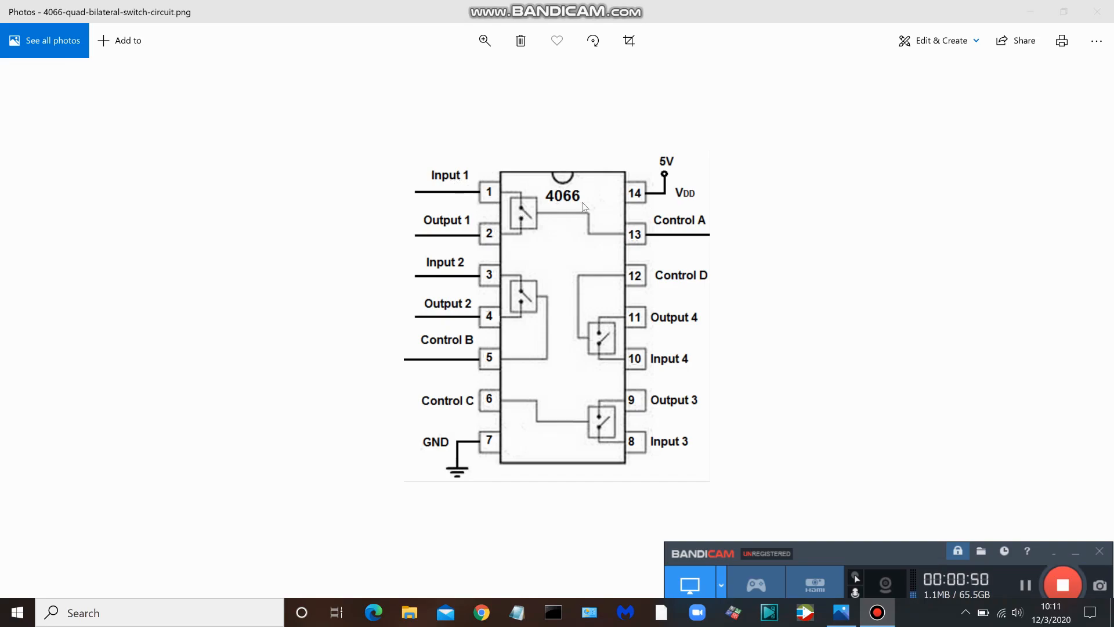
mouse_move(647, 239)
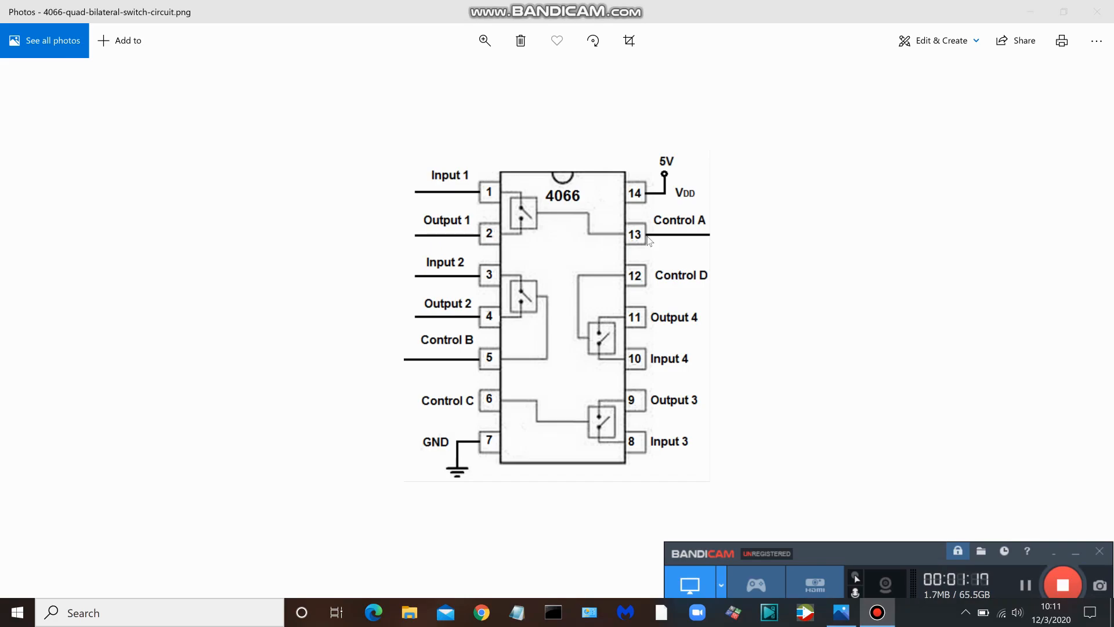
mouse_move(397, 127)
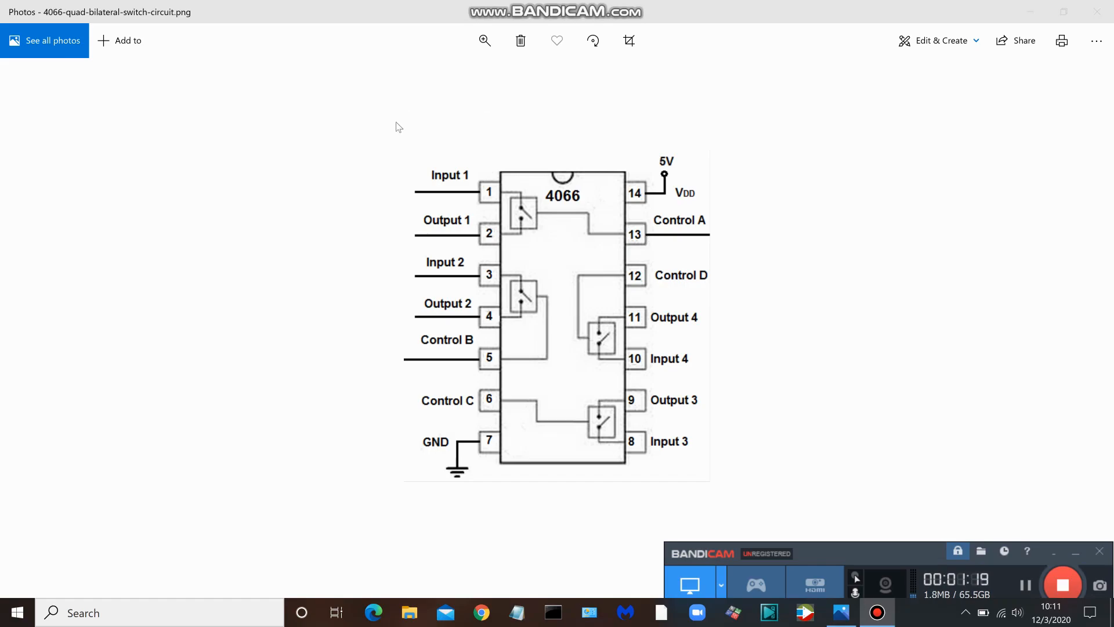
mouse_move(470, 180)
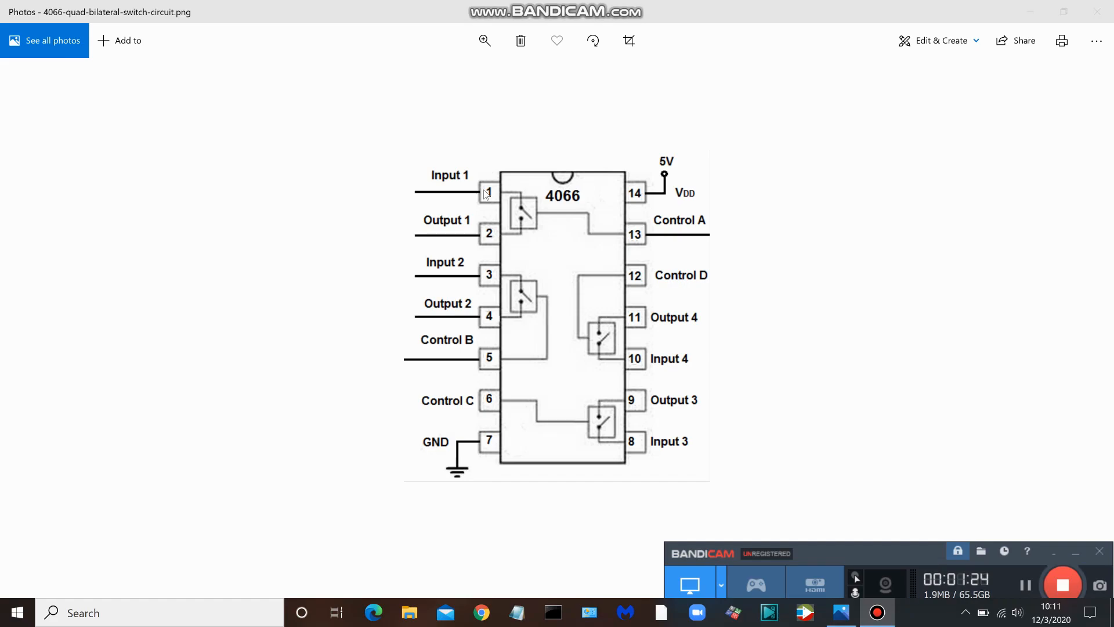
mouse_move(476, 239)
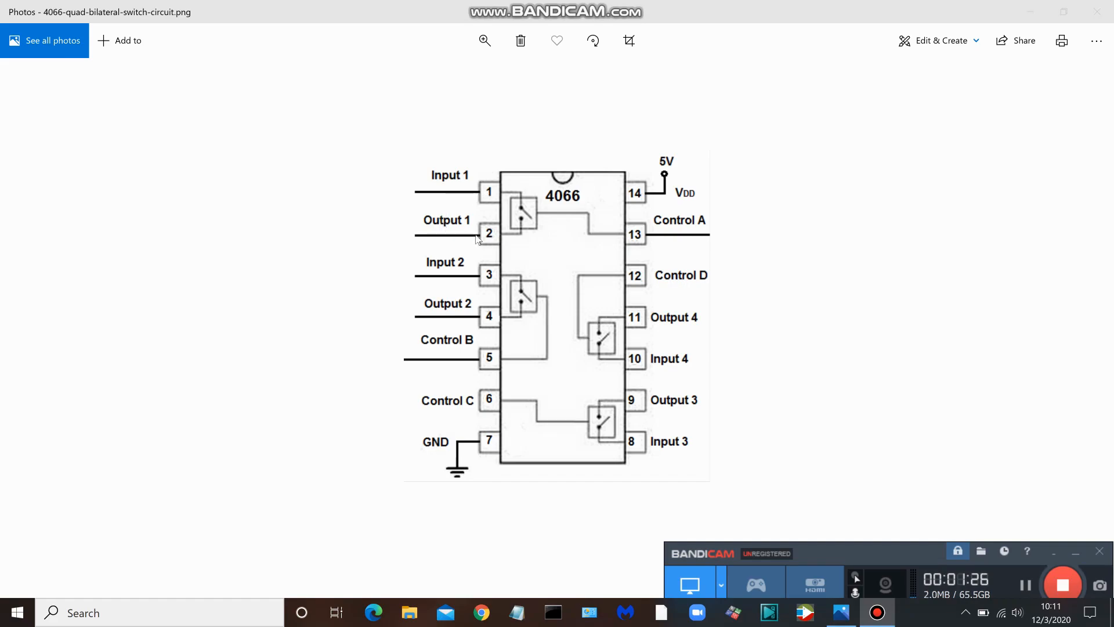
mouse_move(489, 240)
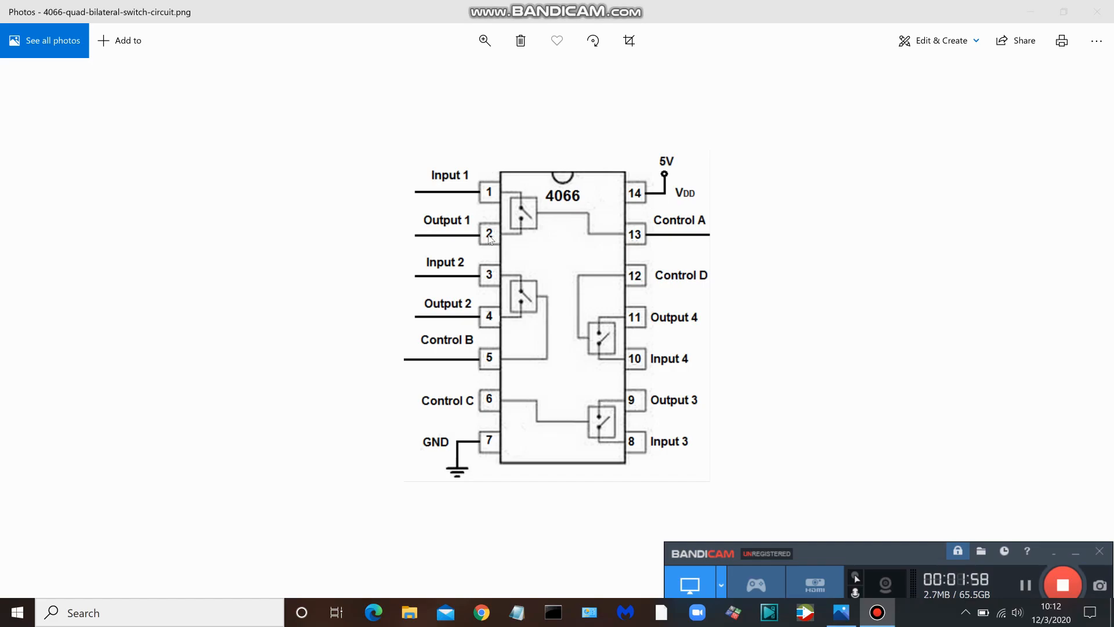
mouse_move(717, 245)
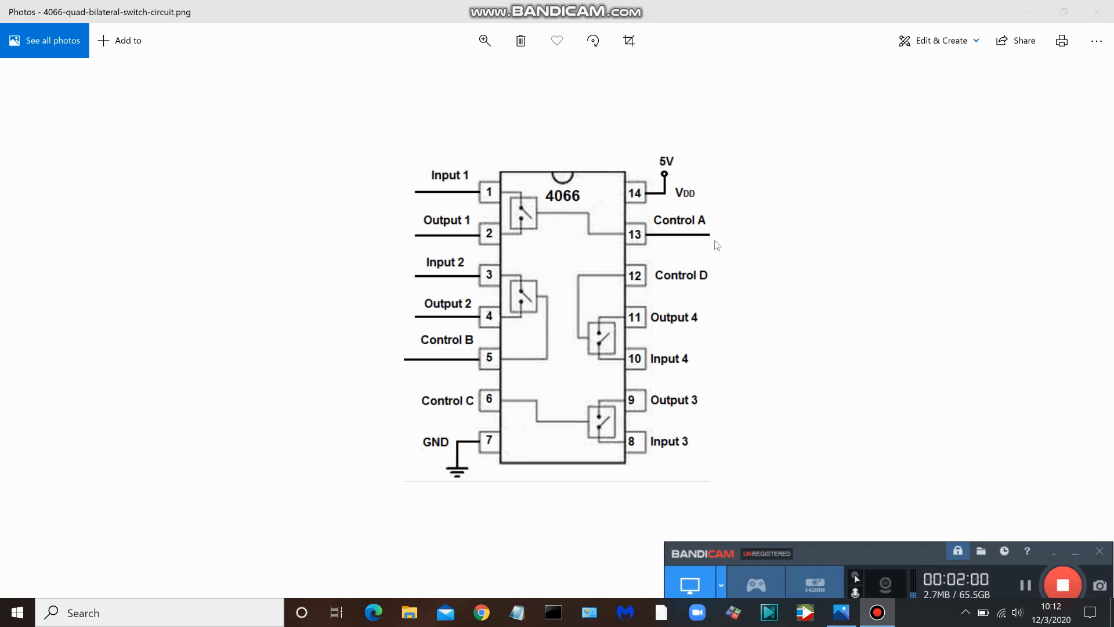
mouse_move(727, 245)
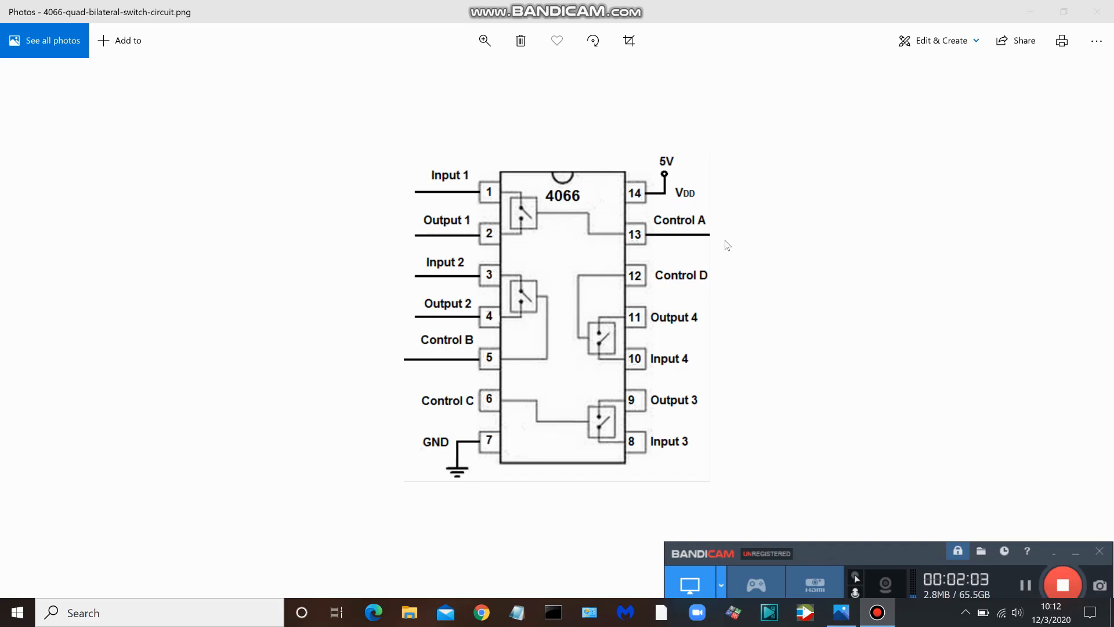
mouse_move(792, 264)
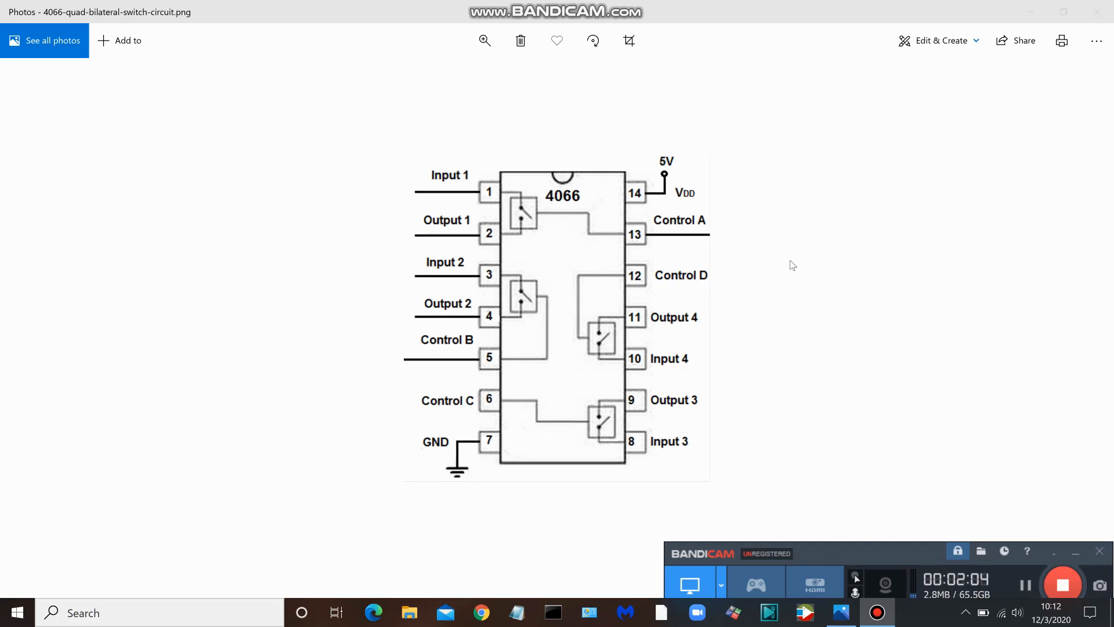